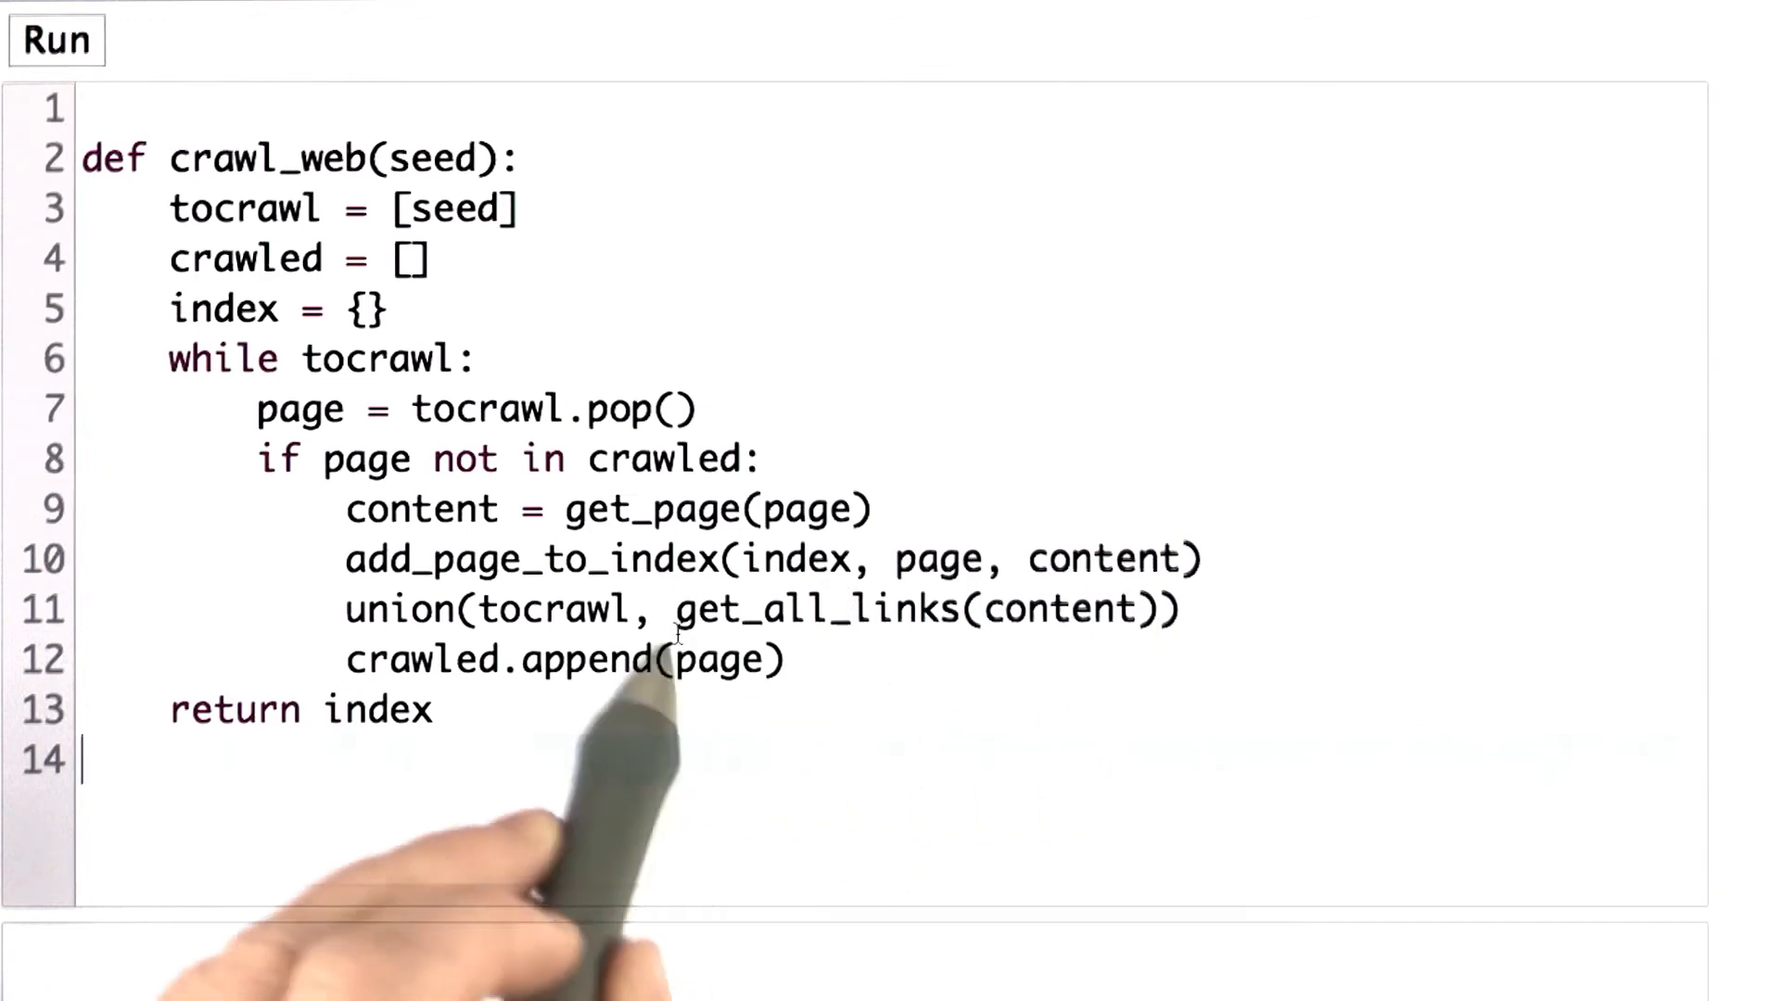
{"action": "mouse_move", "coordinate": [1158, 738]}
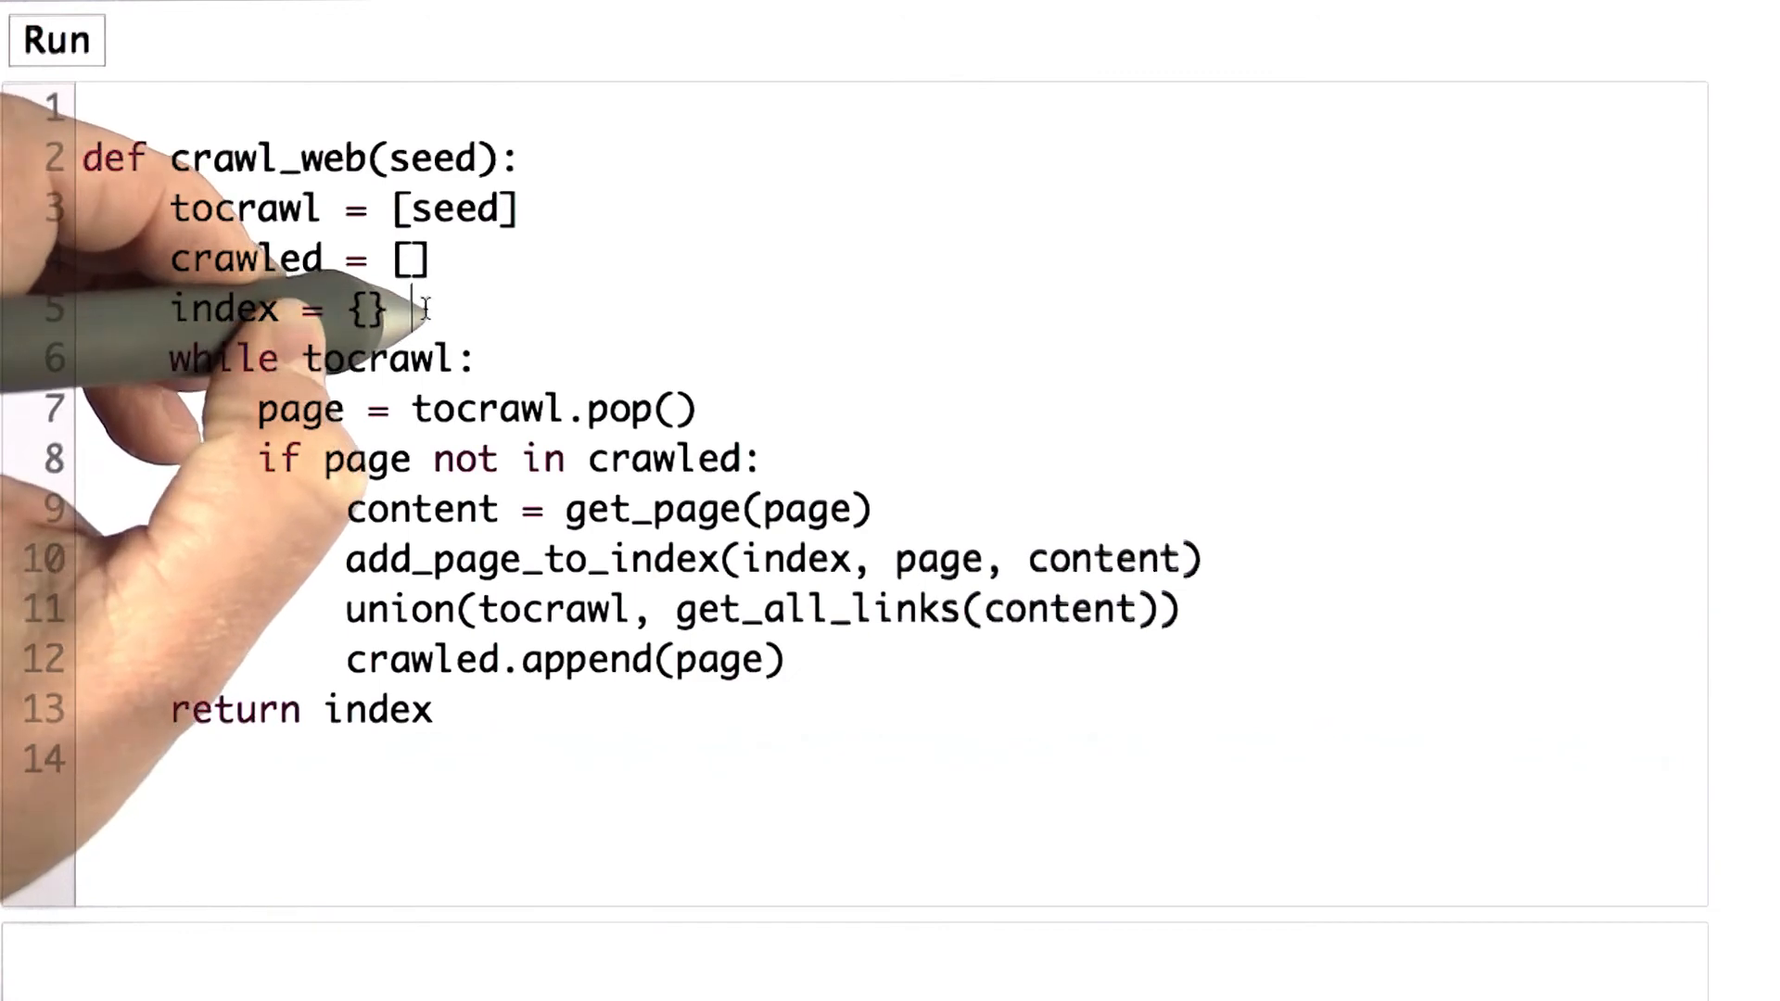
Insert a blank line after index = {} in crawl_web.
{"action": "key", "text": "enter"}
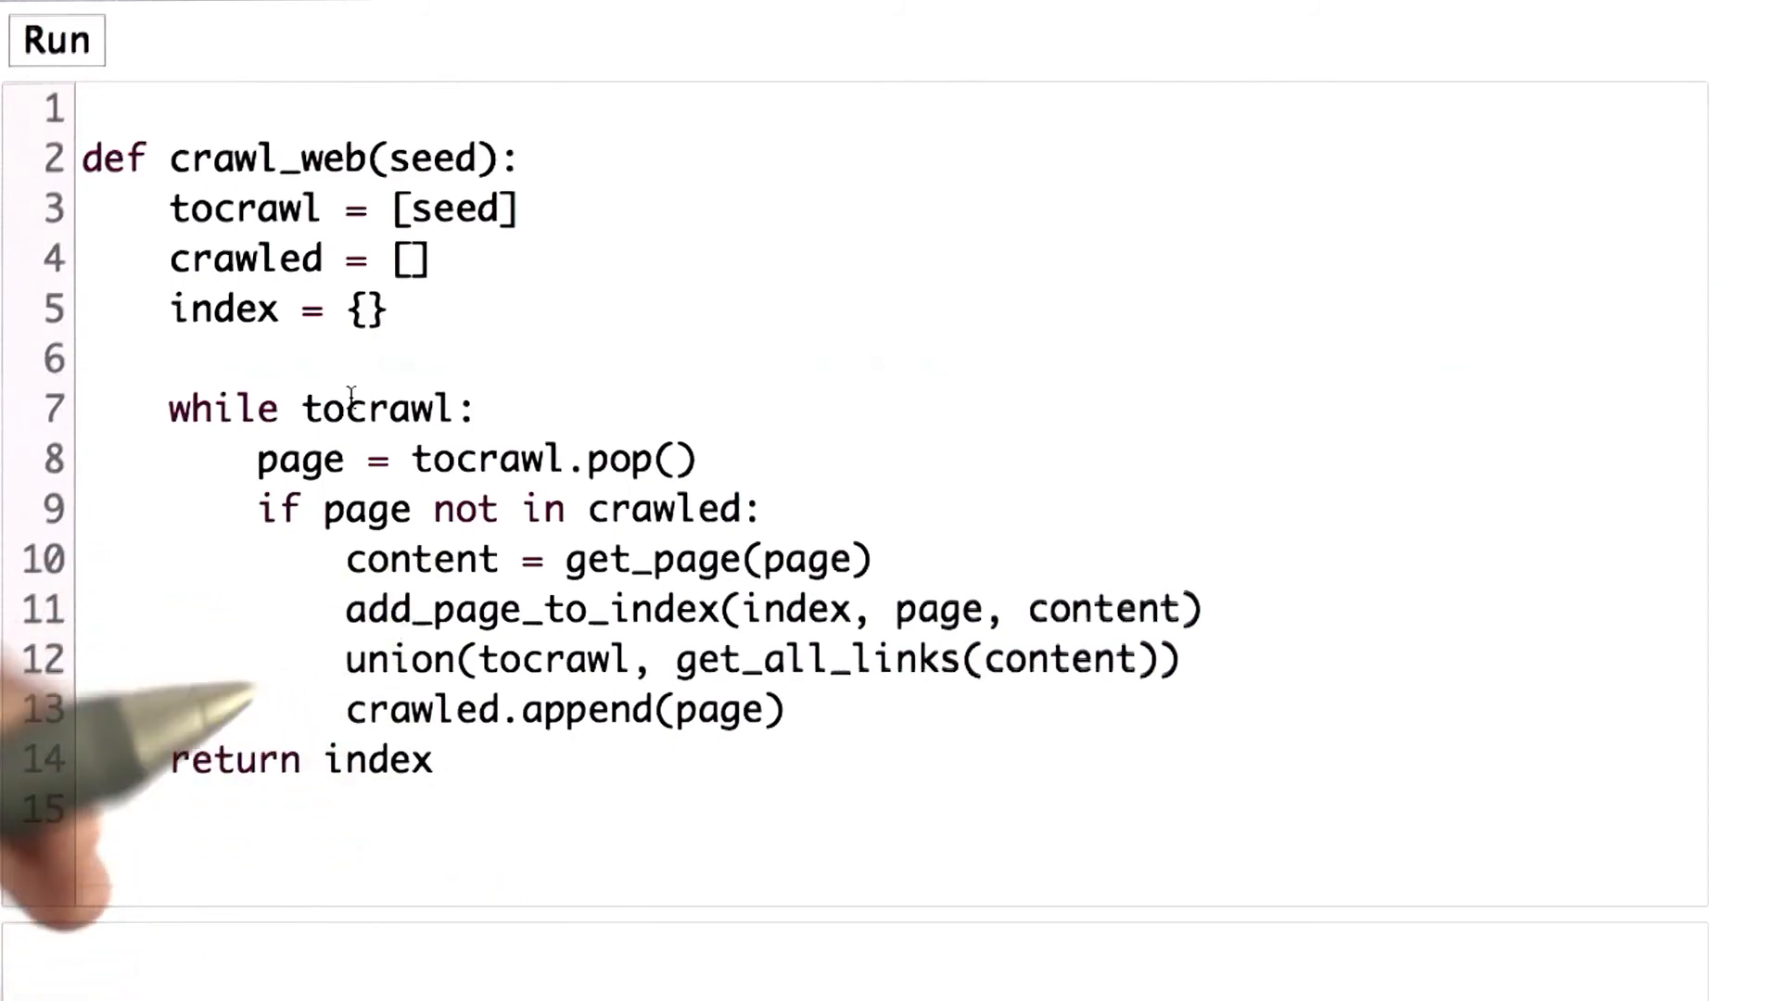
Type graph = {} on the new blank line.
{"action": "type", "text": "gr"}
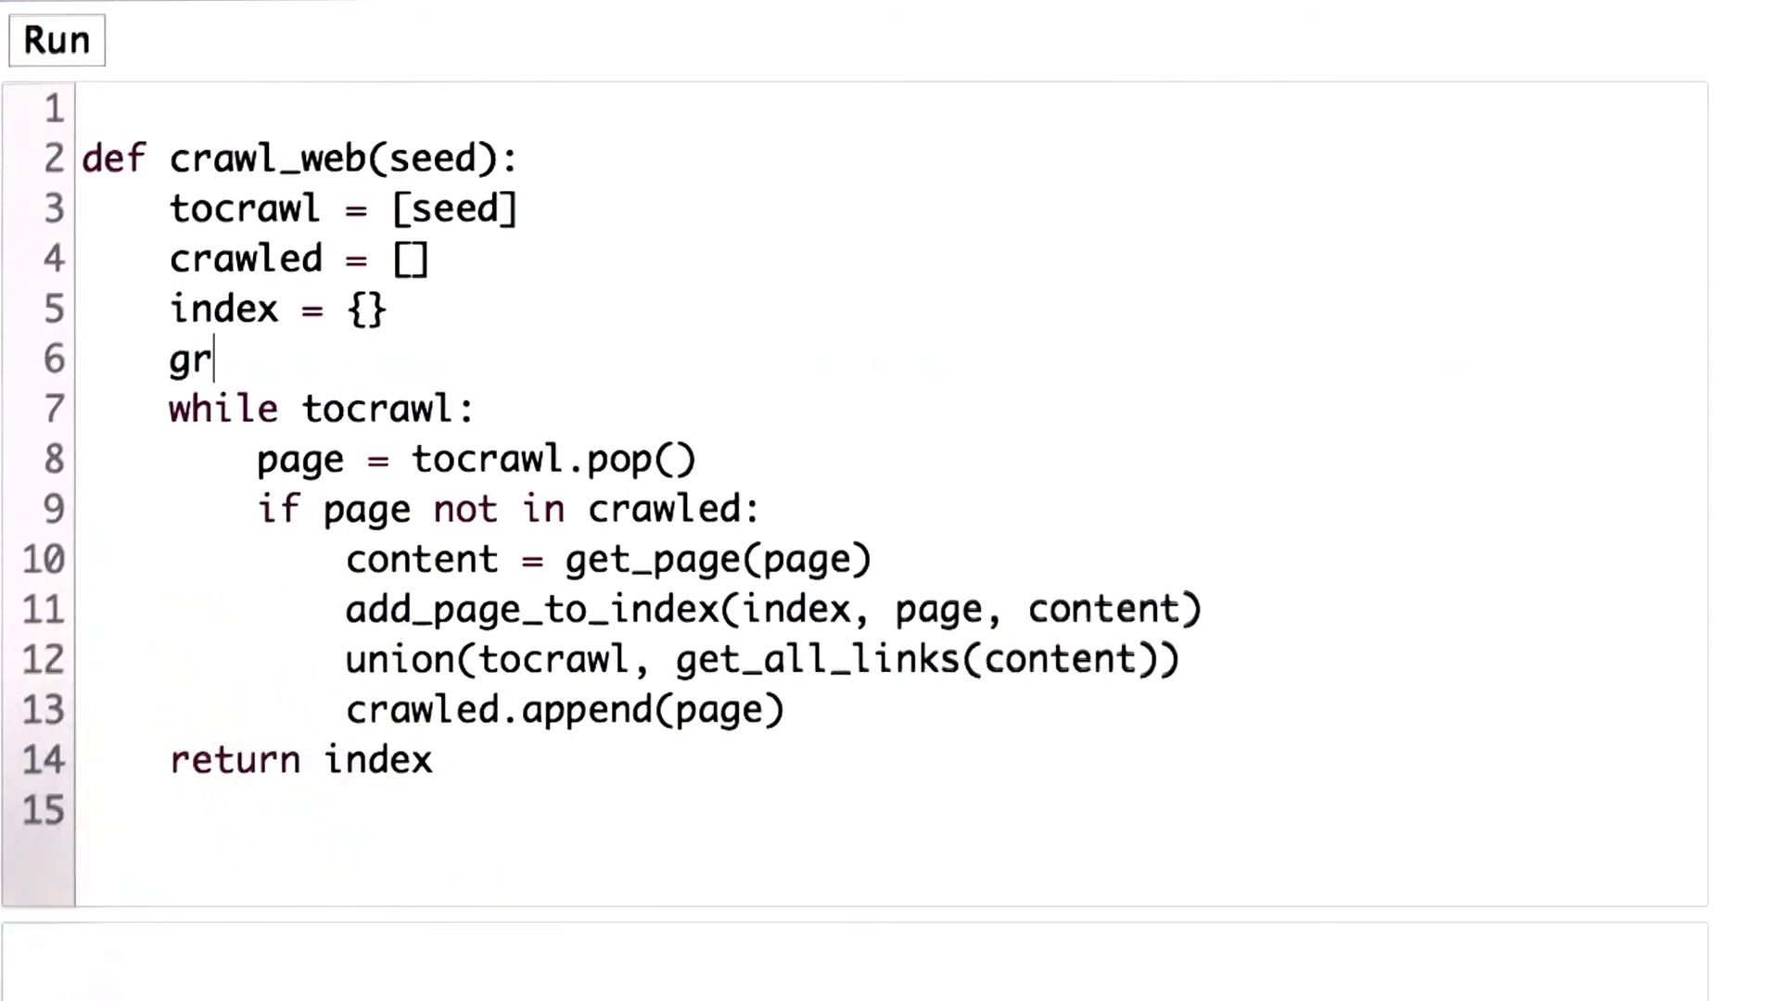
{"action": "type", "text": "aph = {}"}
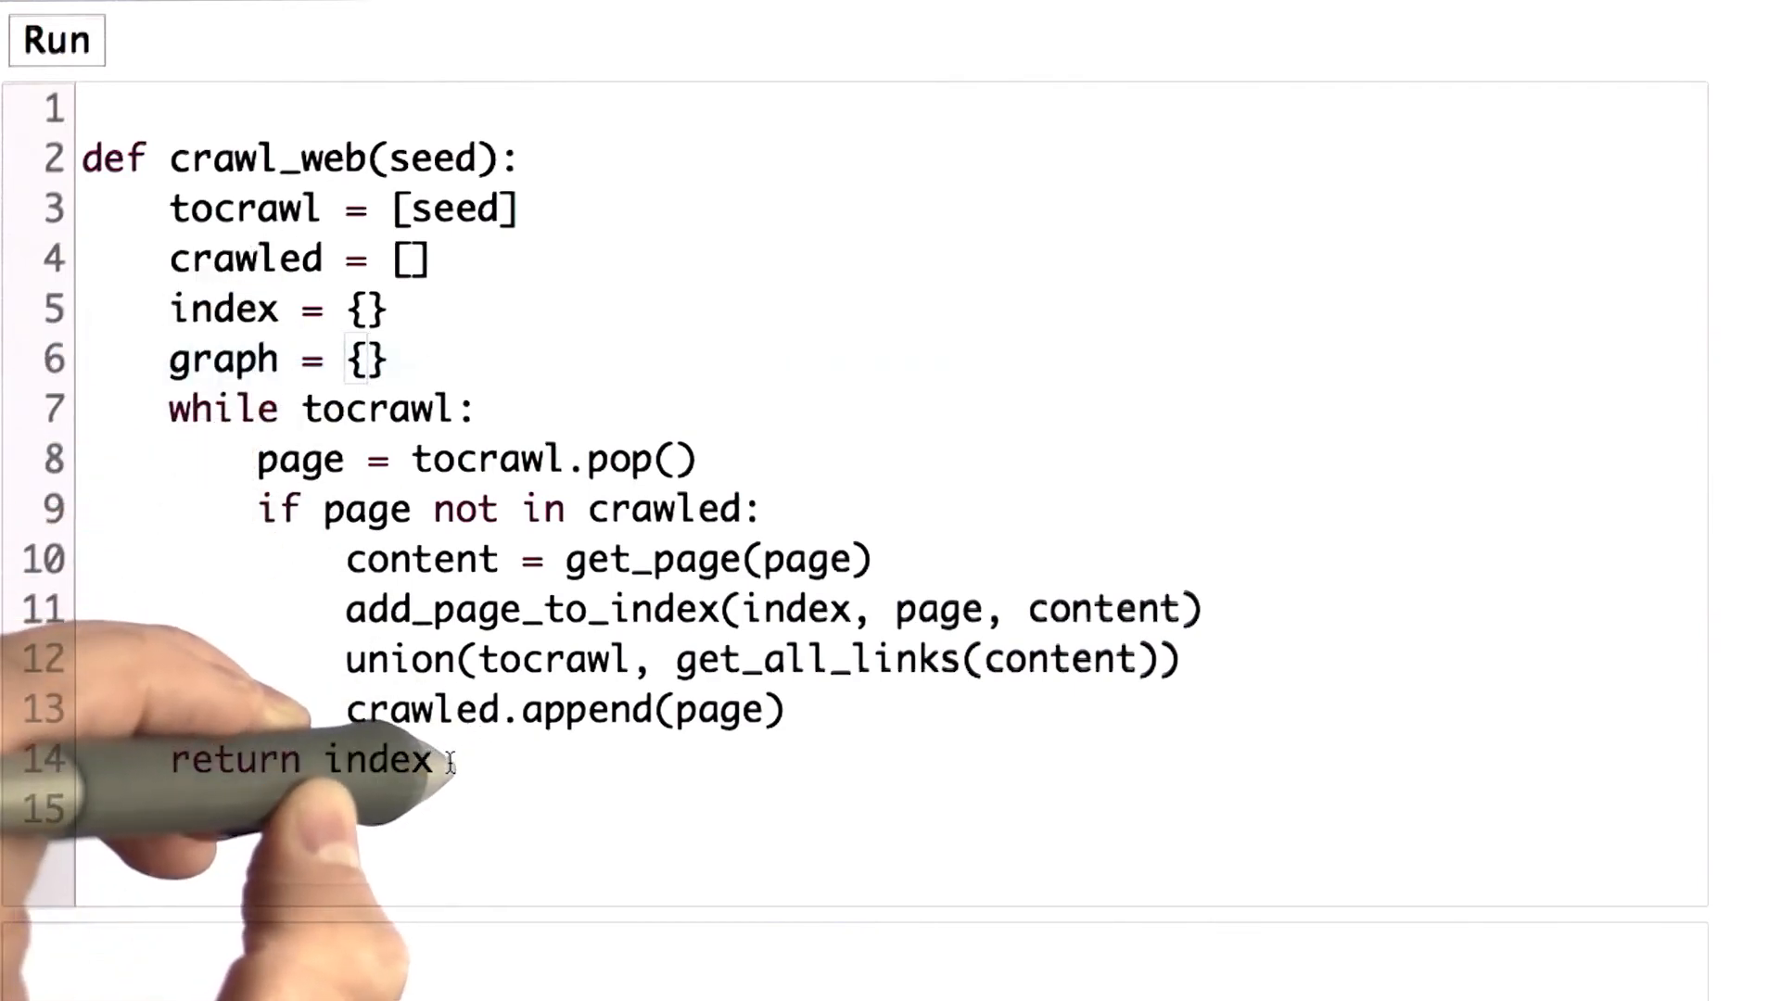
Change the return statement to return index, graph.
{"action": "type", "text": ", g"}
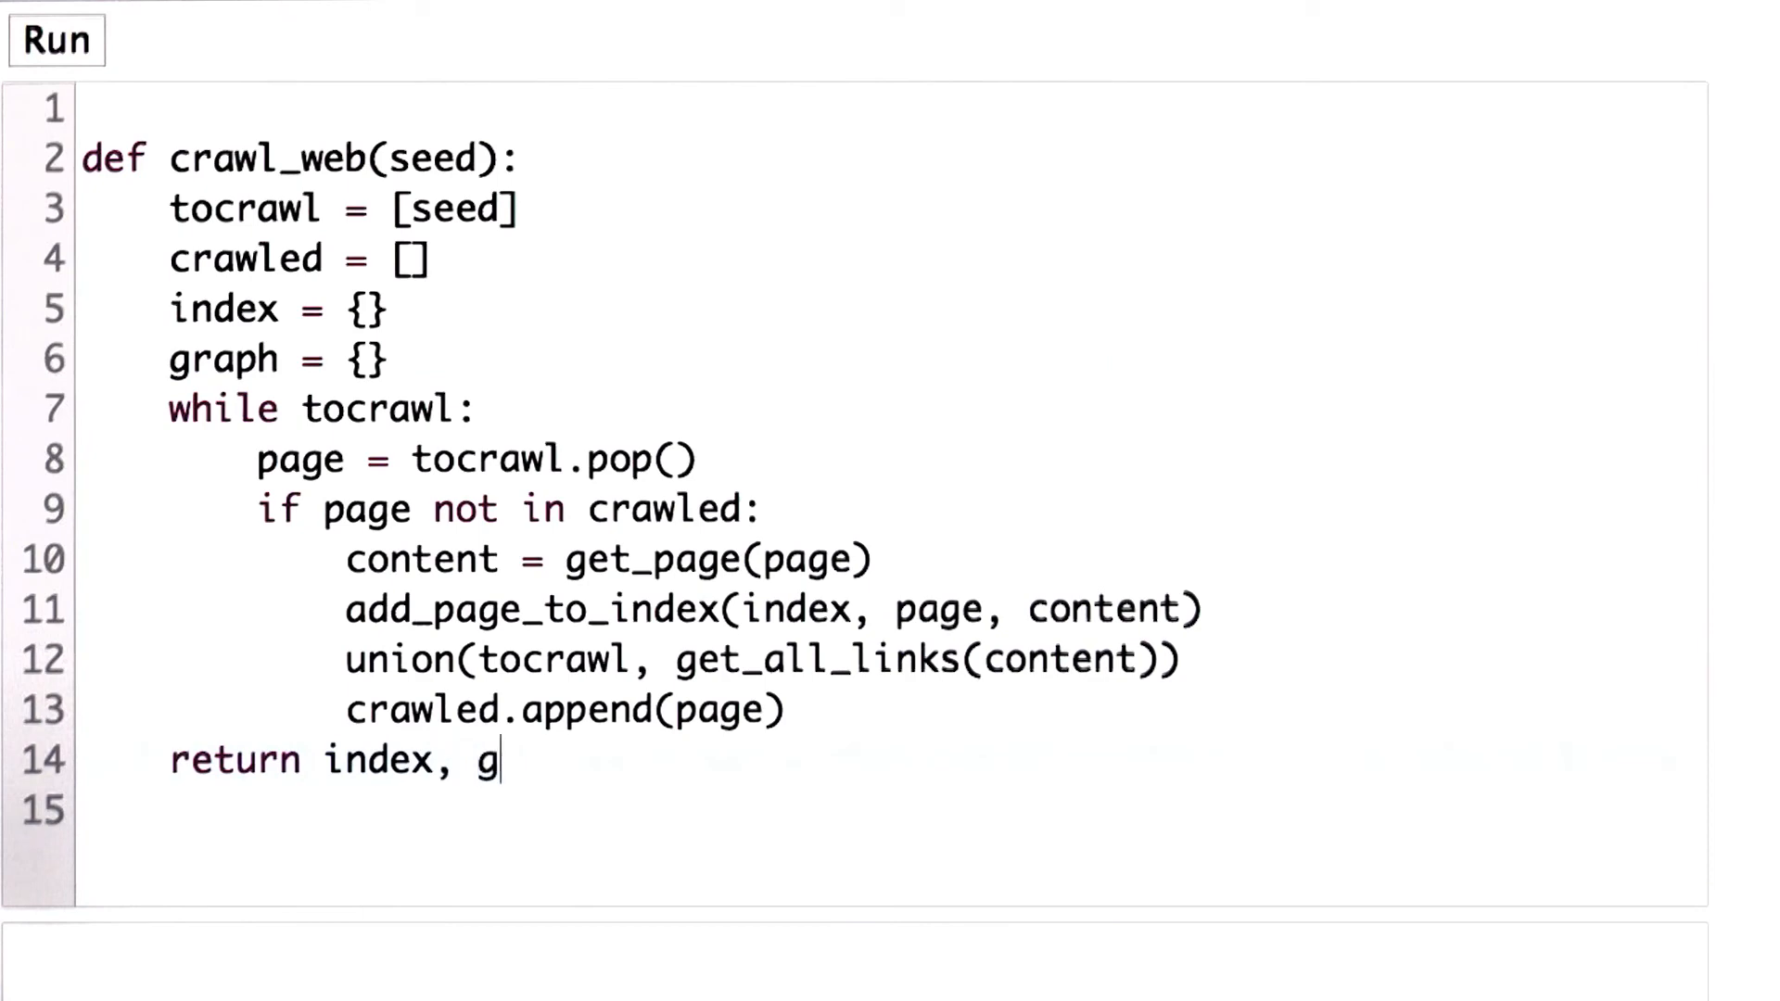
{"action": "type", "text": "raph"}
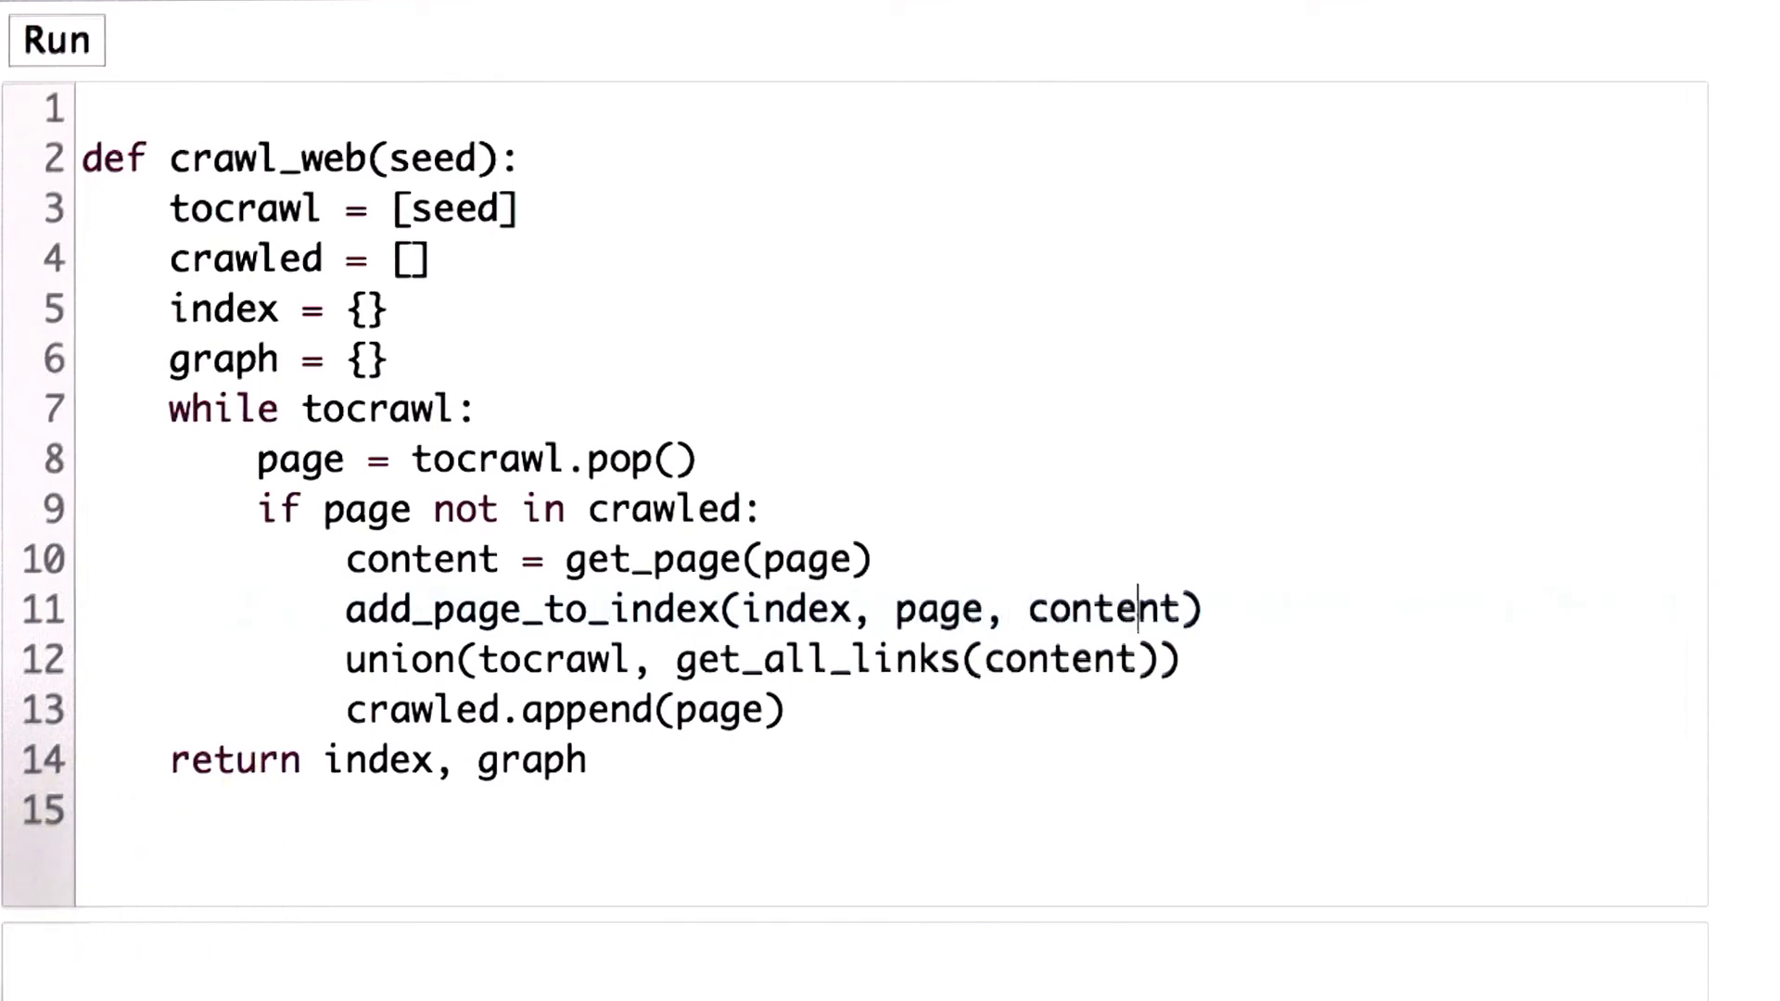
Add outlinks = get_all_links(content), pass outlinks to union, and add a blank line after it.
{"action": "type", "text": "outlinks = get_all_links(content)"}
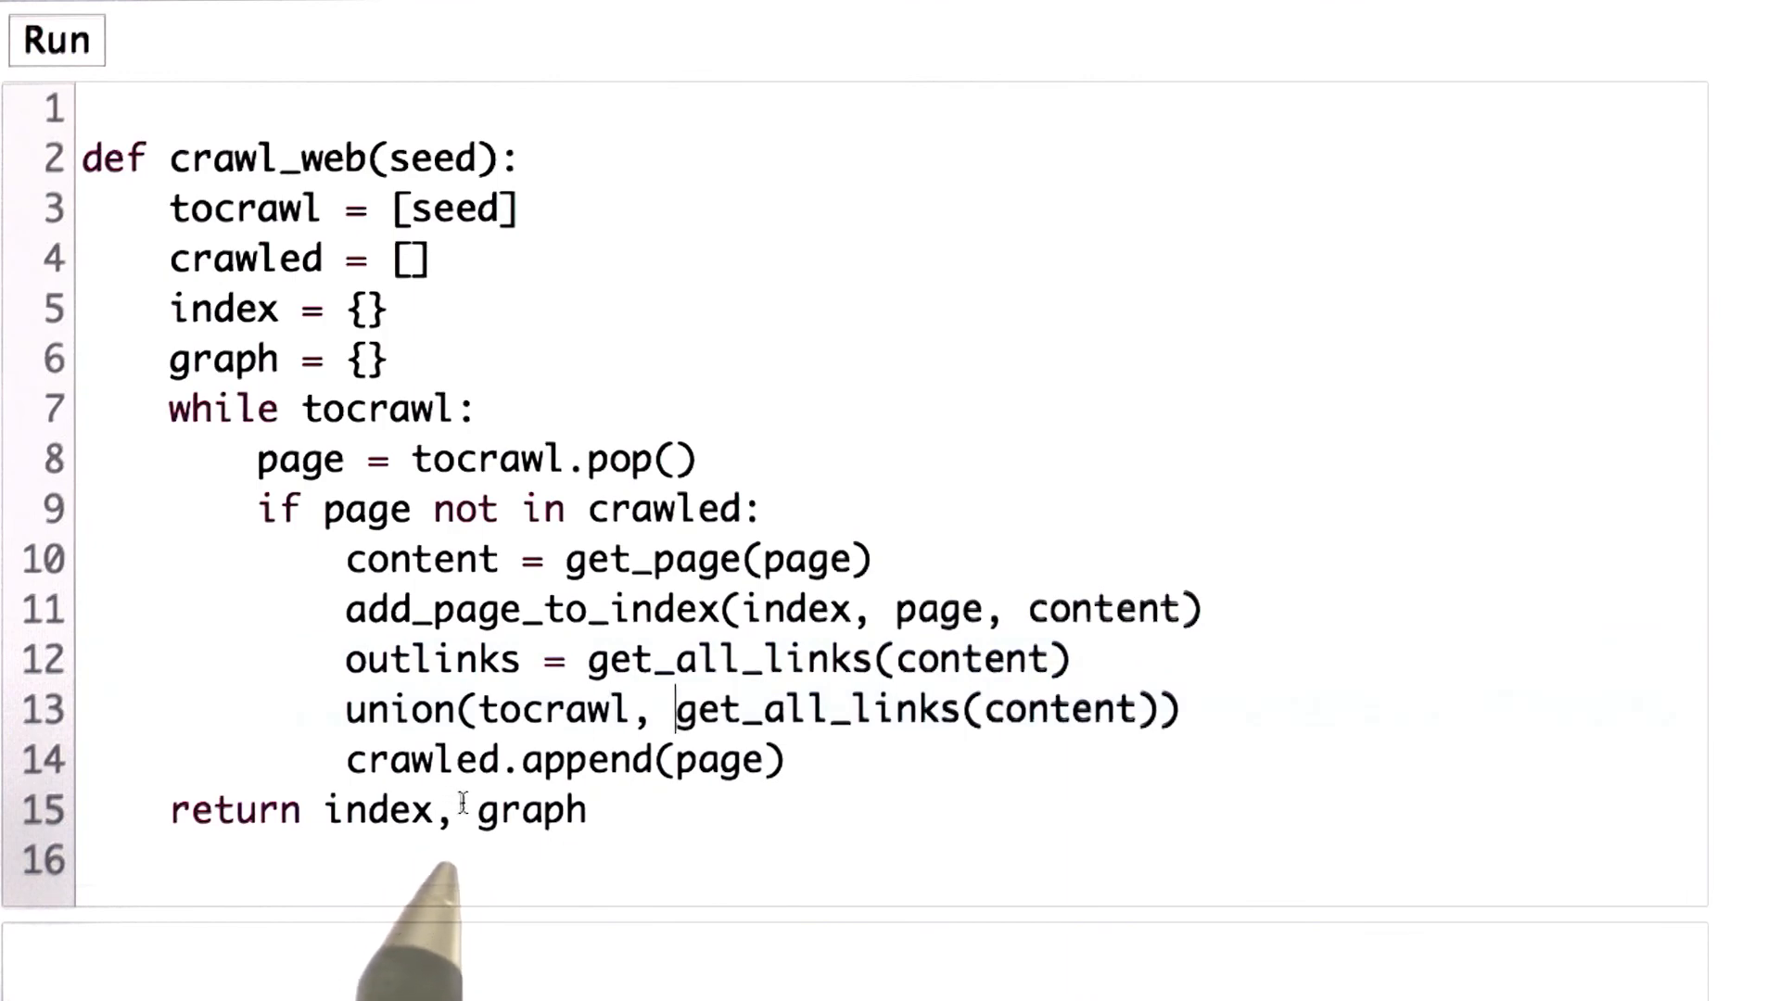
{"action": "double_click", "coordinate": [773, 710]}
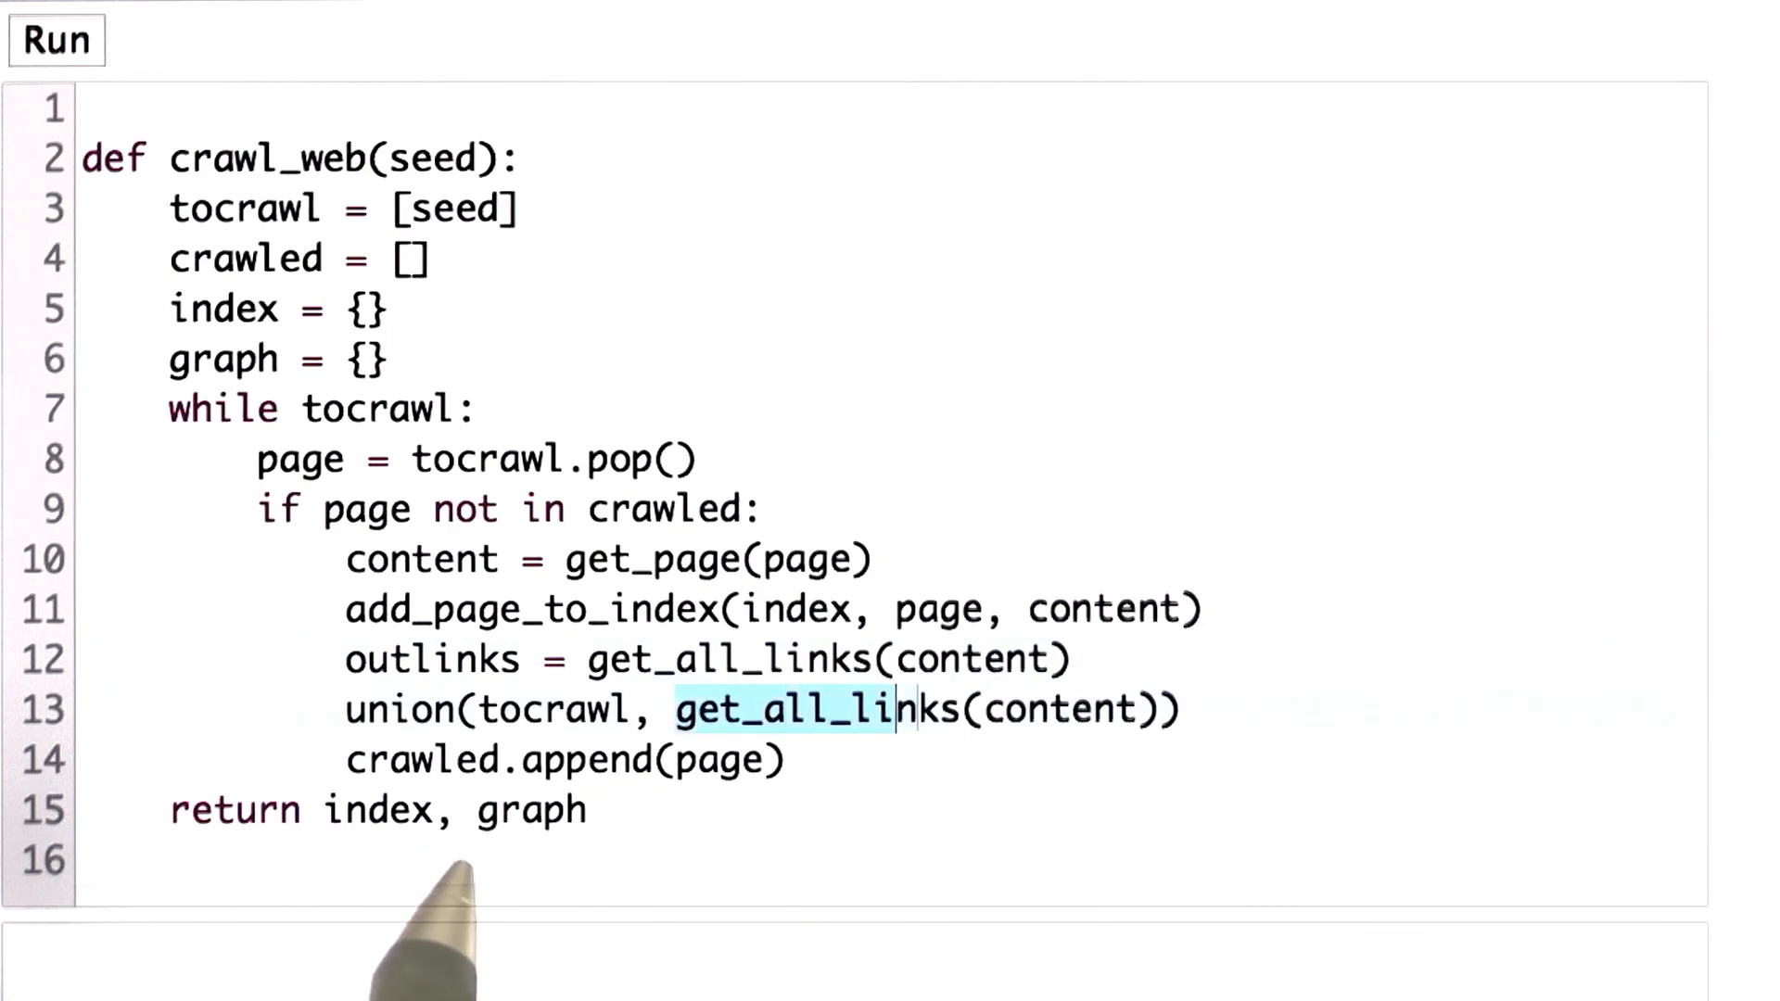
{"action": "type", "text": "outlinks"}
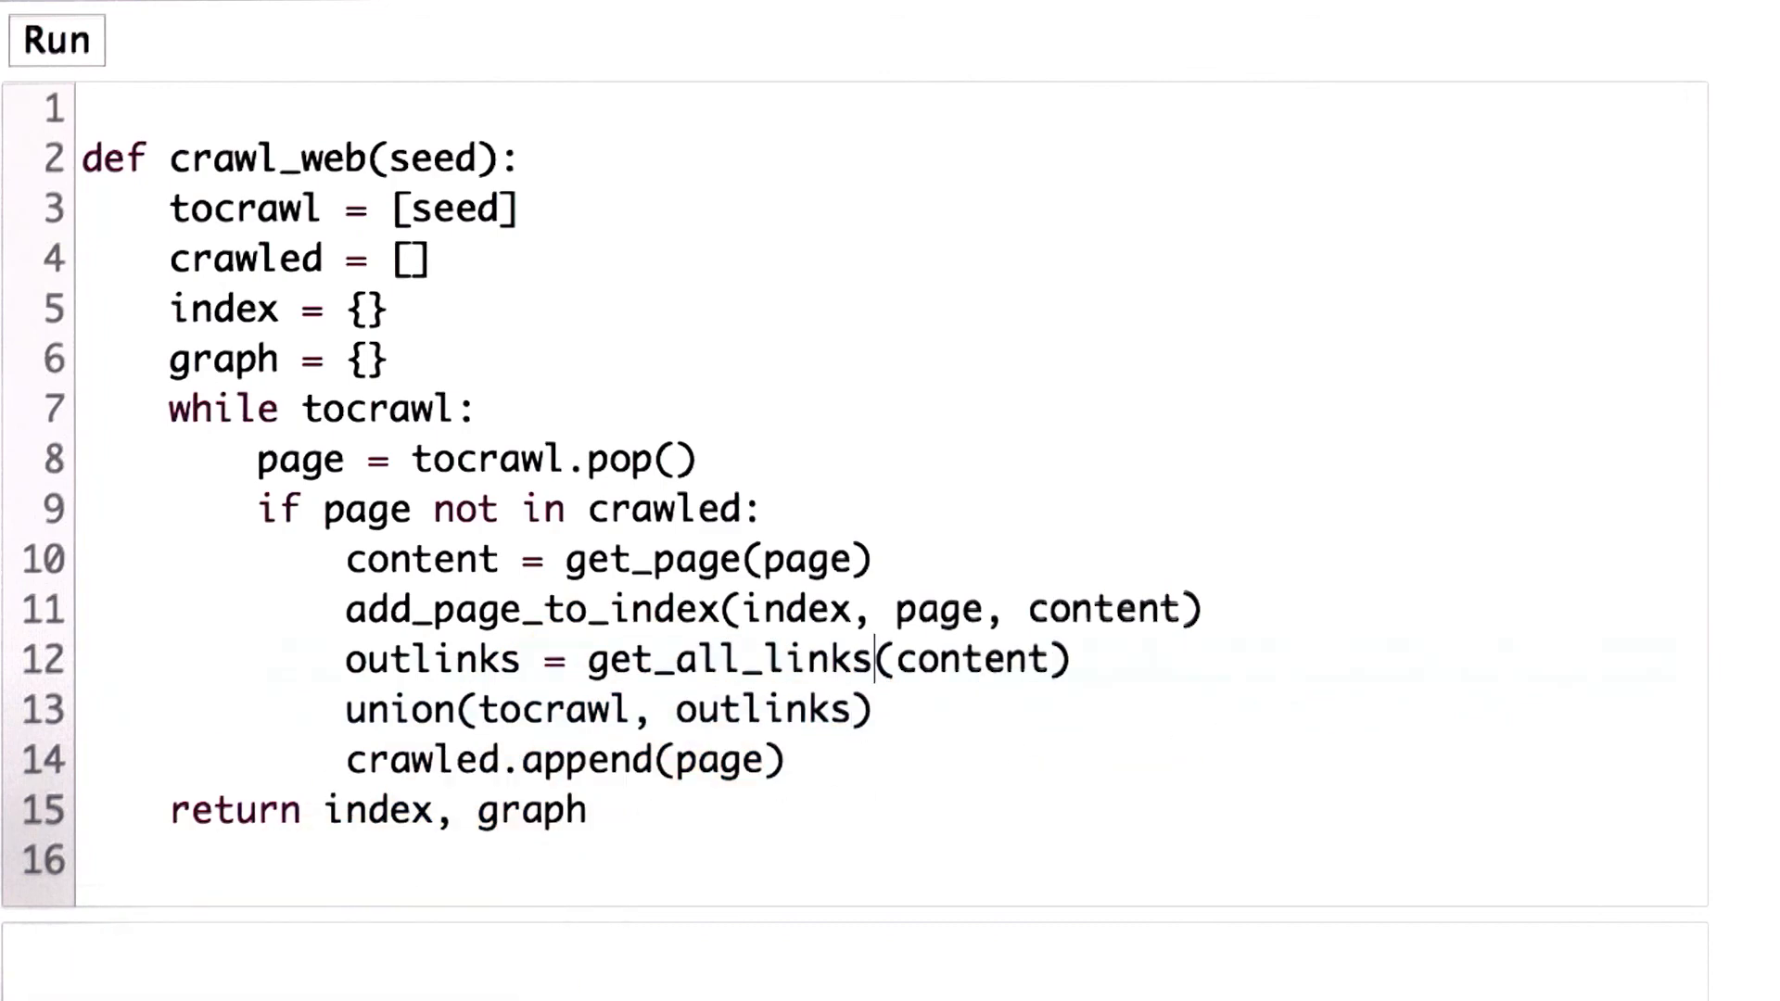
{"action": "key", "text": "enter"}
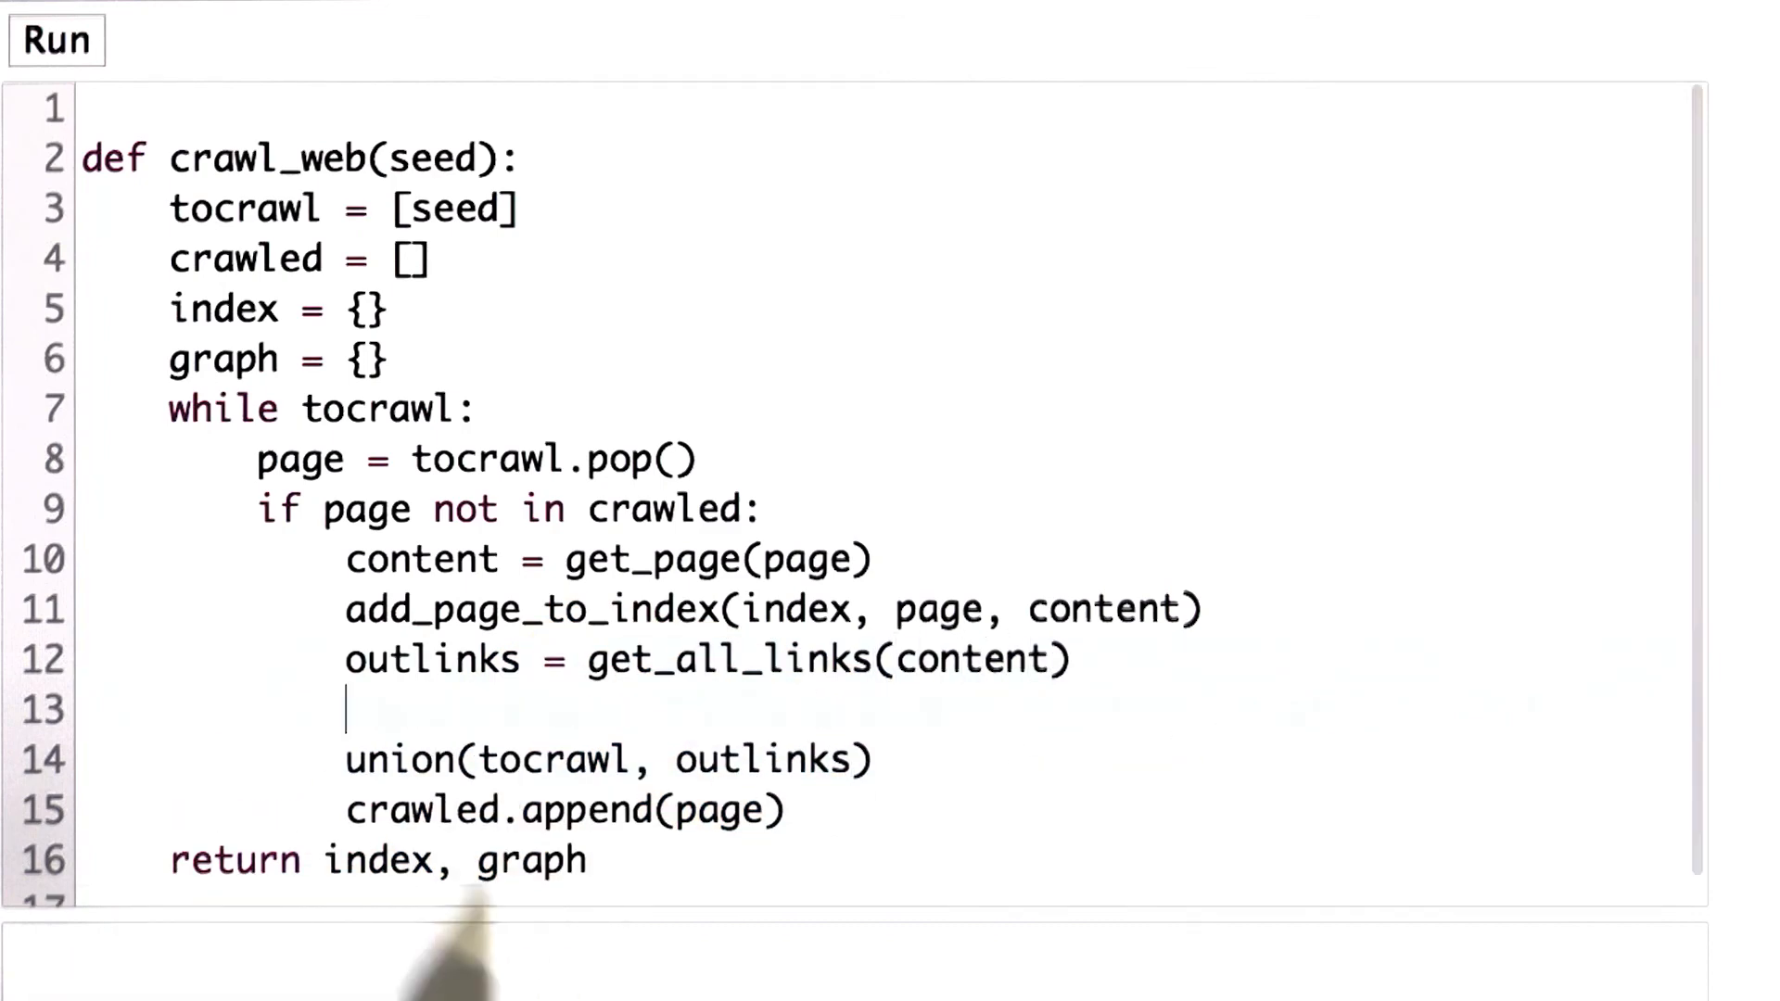